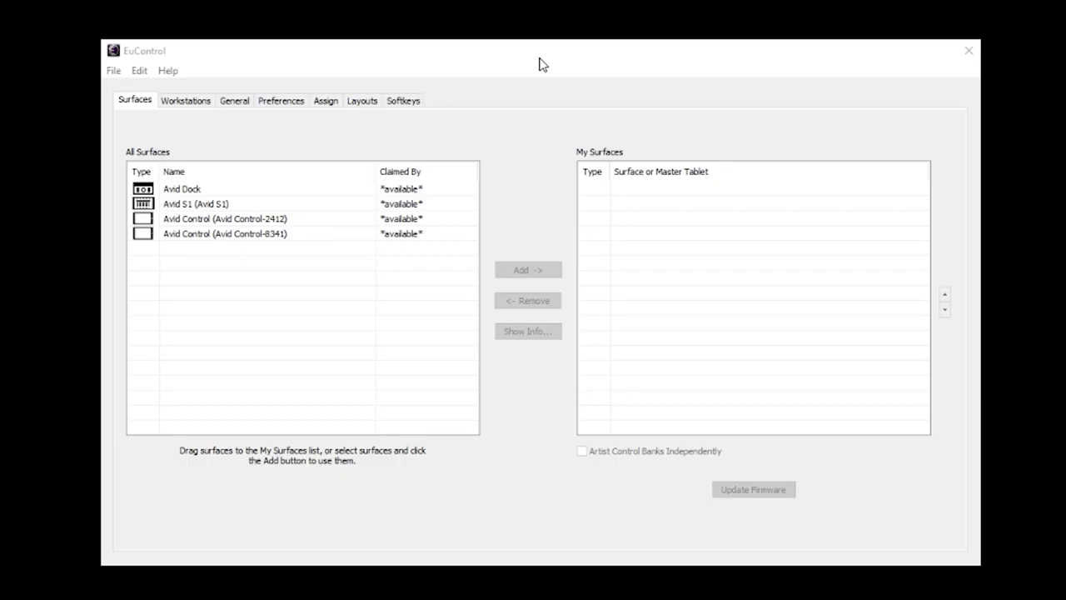
pyautogui.moveTo(270, 139)
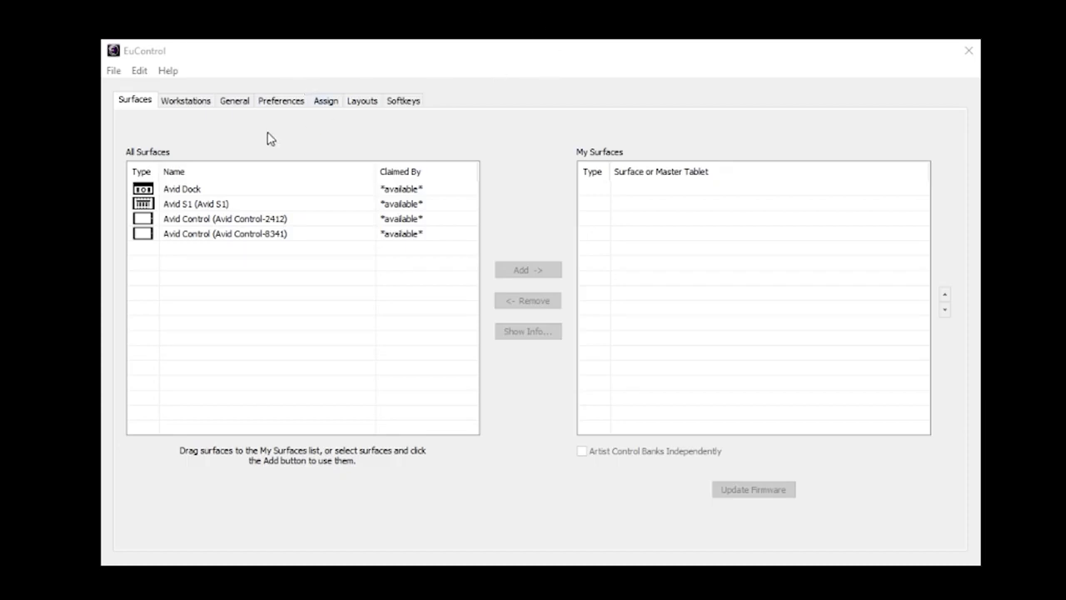
pyautogui.moveTo(508, 218)
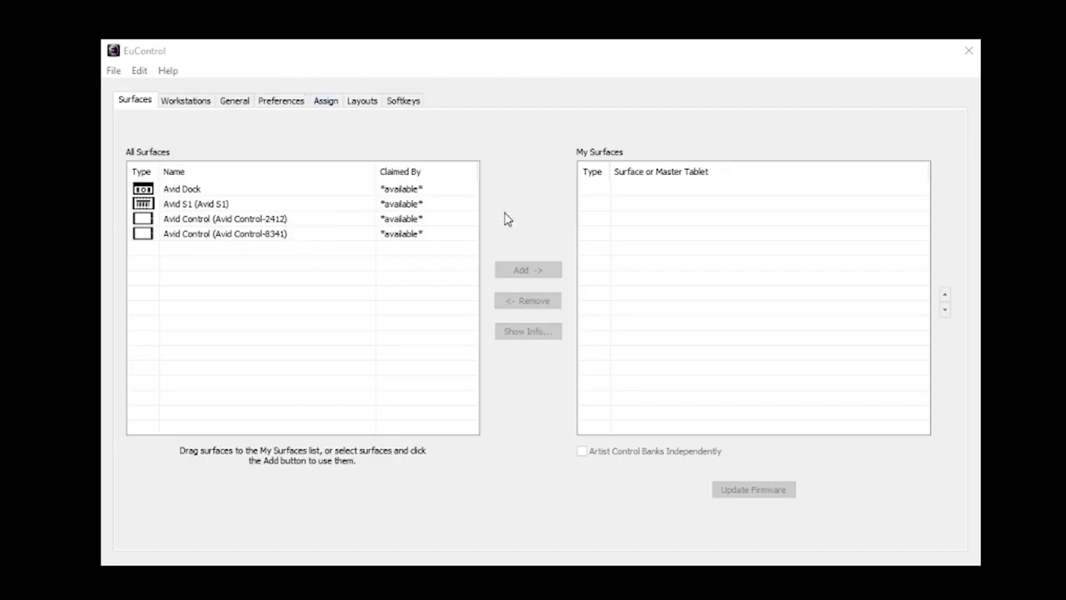
pyautogui.moveTo(271, 225)
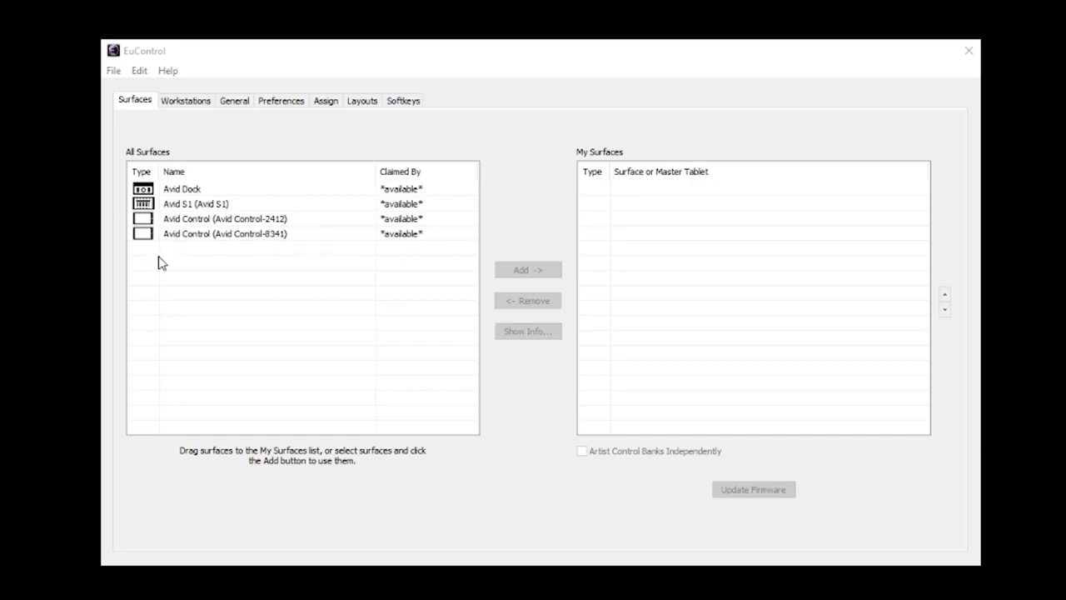
pyautogui.moveTo(479, 269)
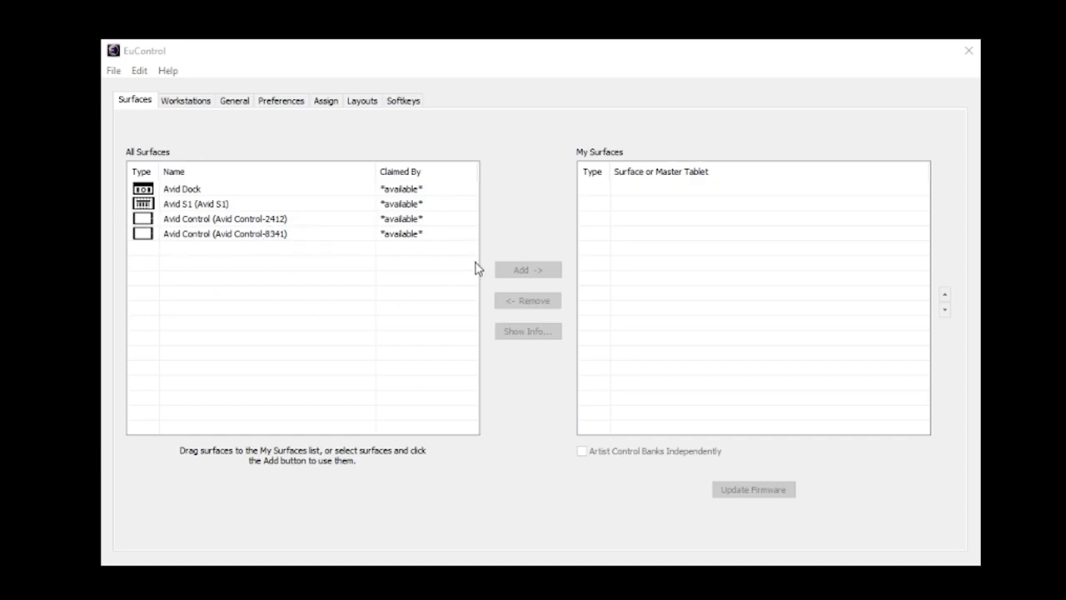
pyautogui.moveTo(466, 270)
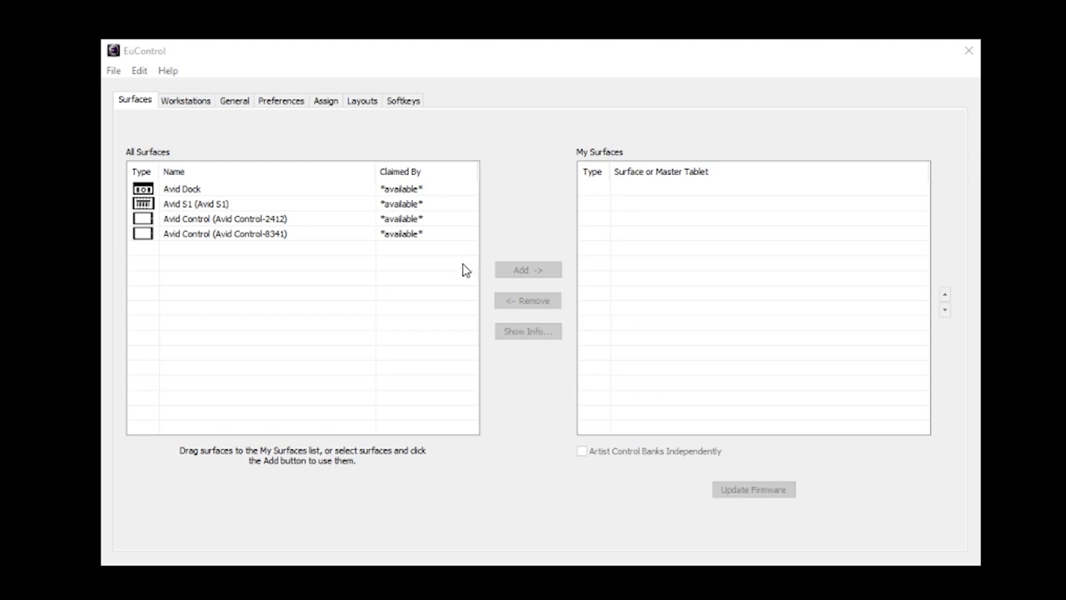
pyautogui.moveTo(300, 227)
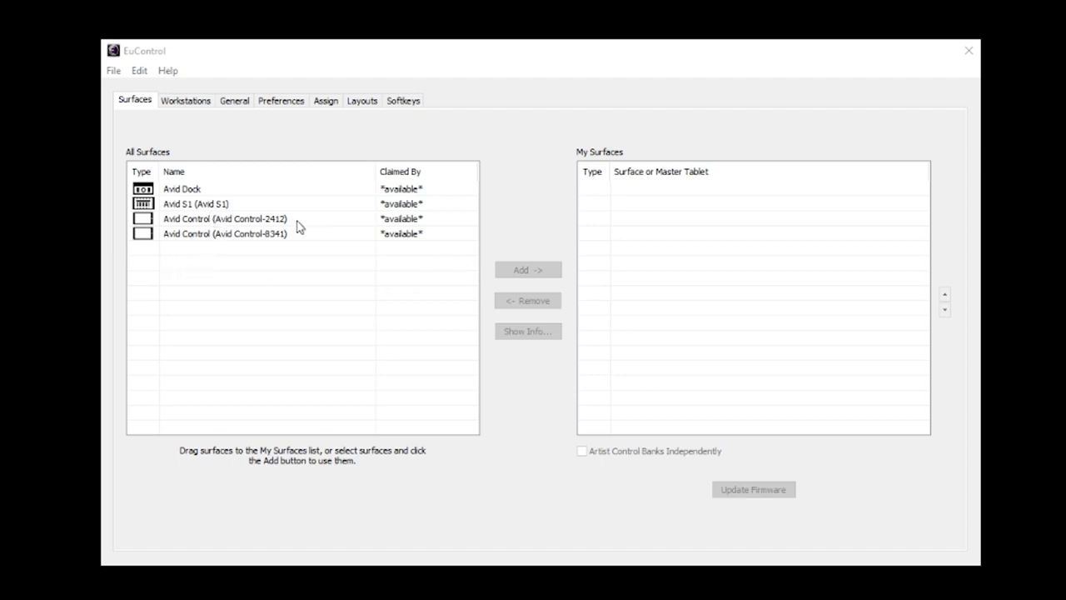
pyautogui.moveTo(225, 233)
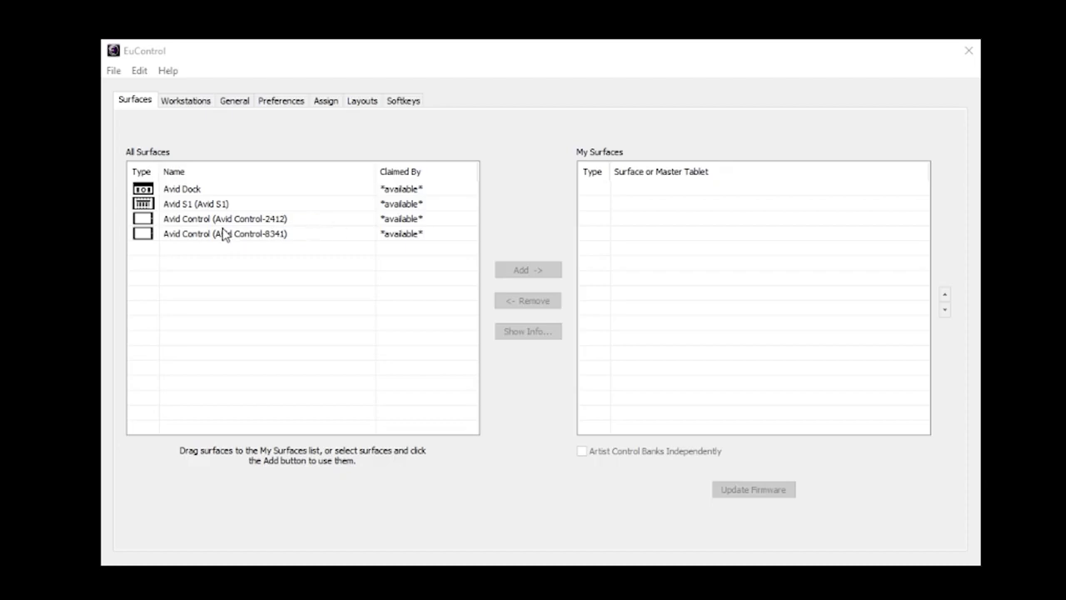
pyautogui.moveTo(275, 240)
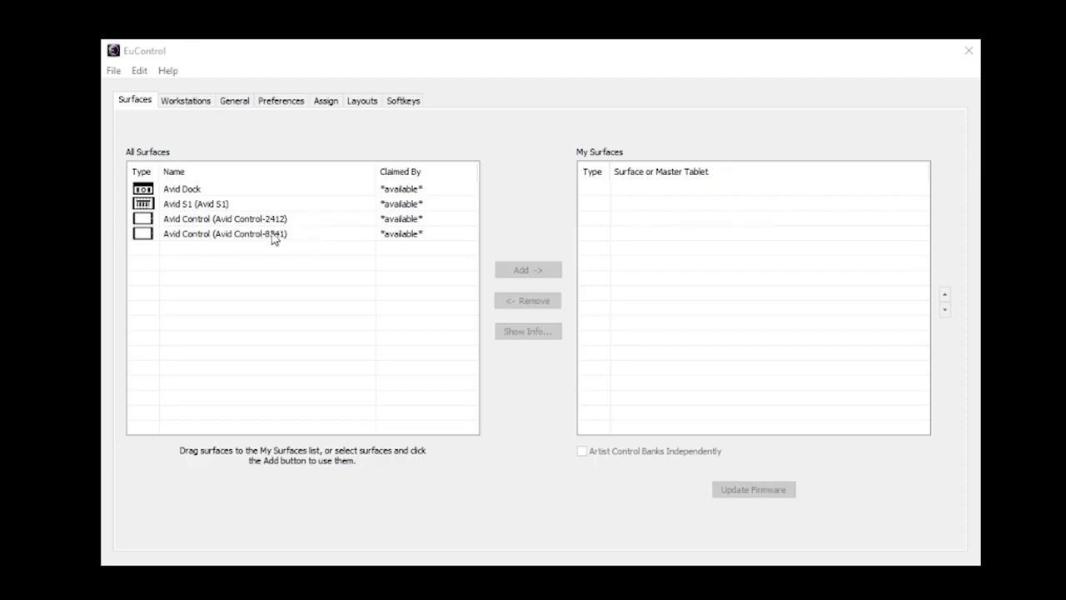
pyautogui.moveTo(315, 206)
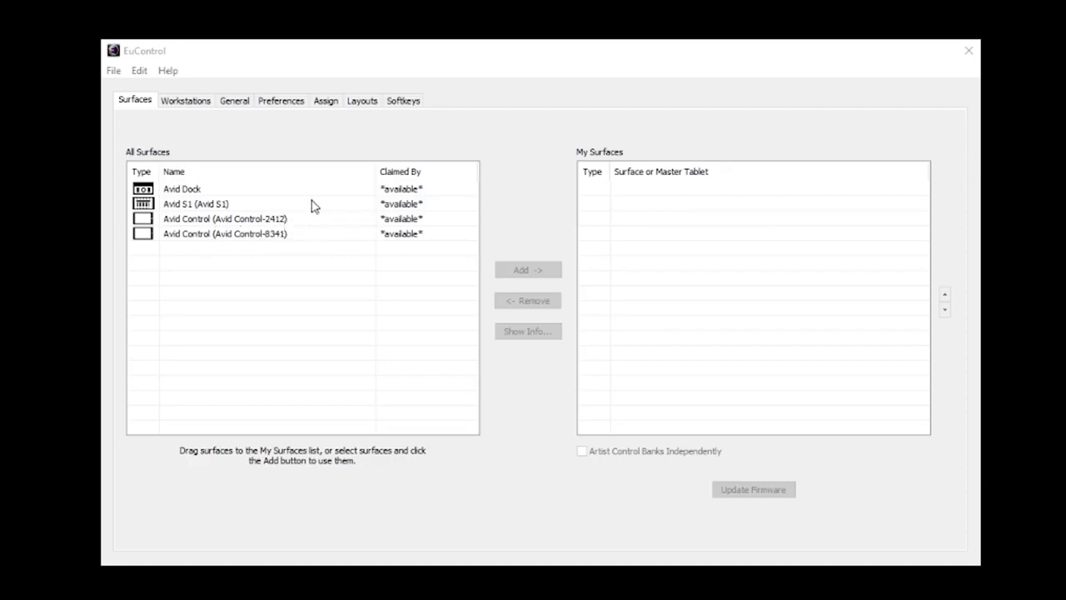
pyautogui.moveTo(286, 233)
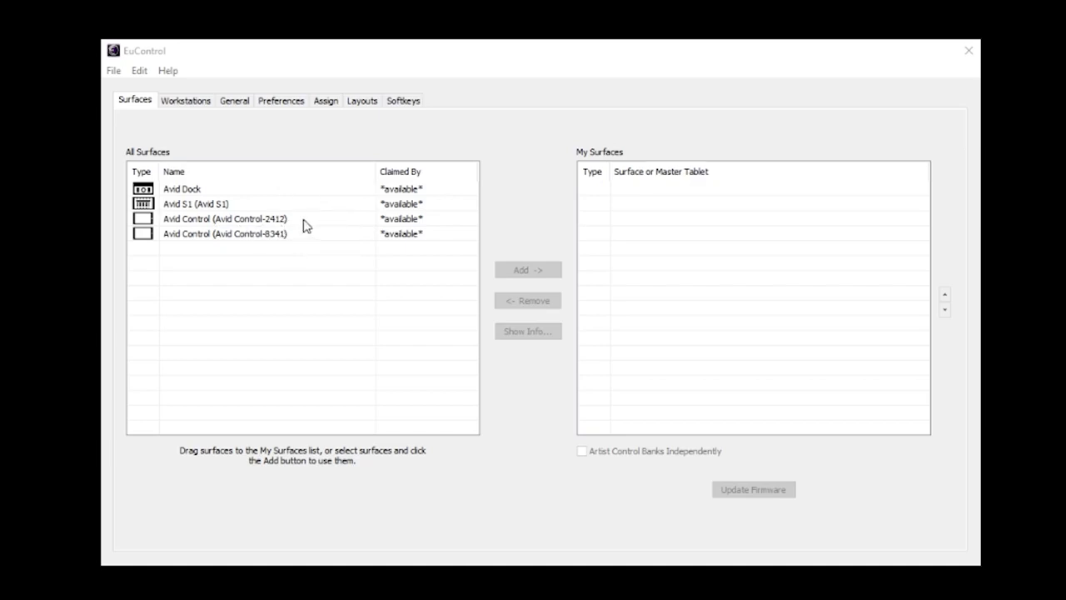
pyautogui.moveTo(377, 281)
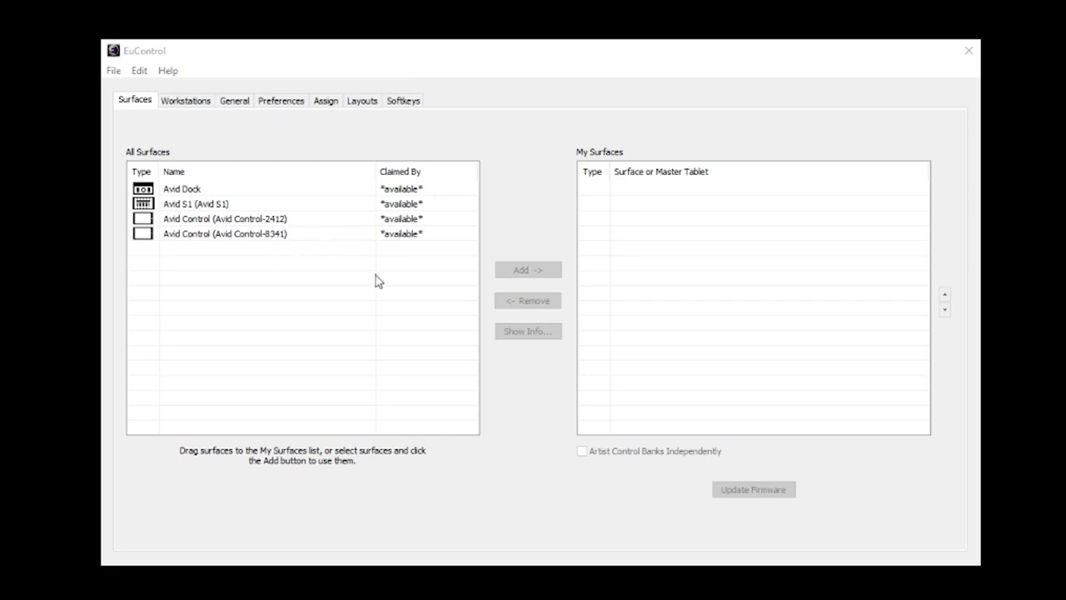
pyautogui.moveTo(221, 277)
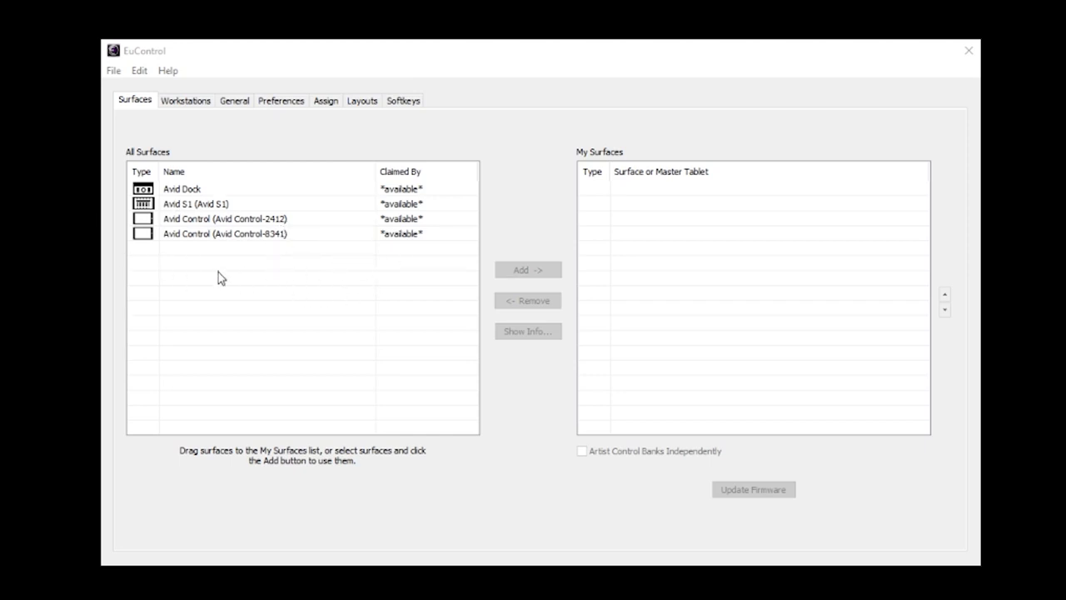
pyautogui.moveTo(183, 224)
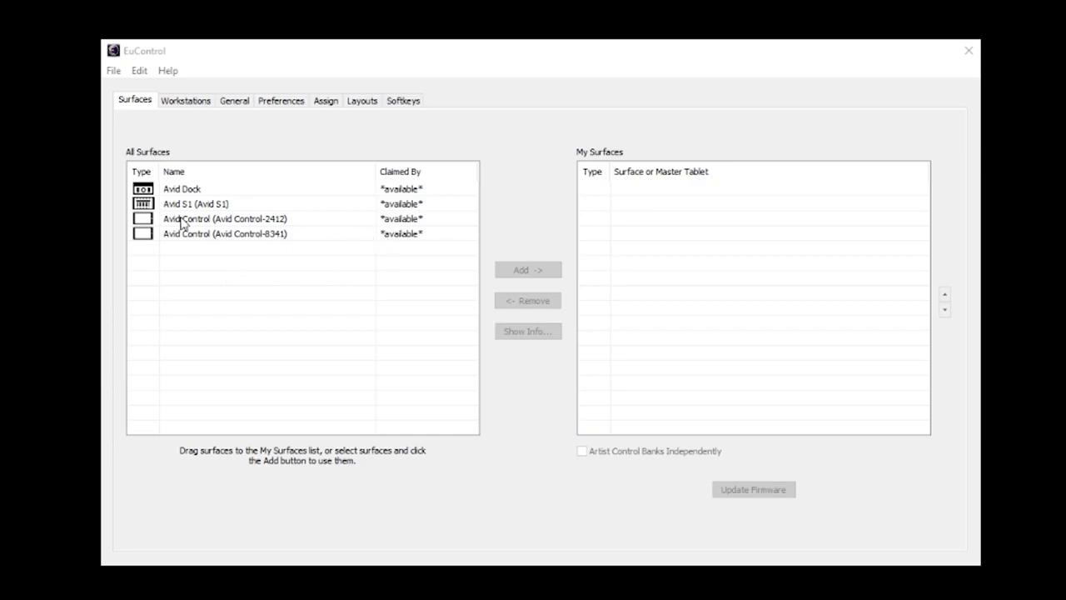
pyautogui.moveTo(366, 315)
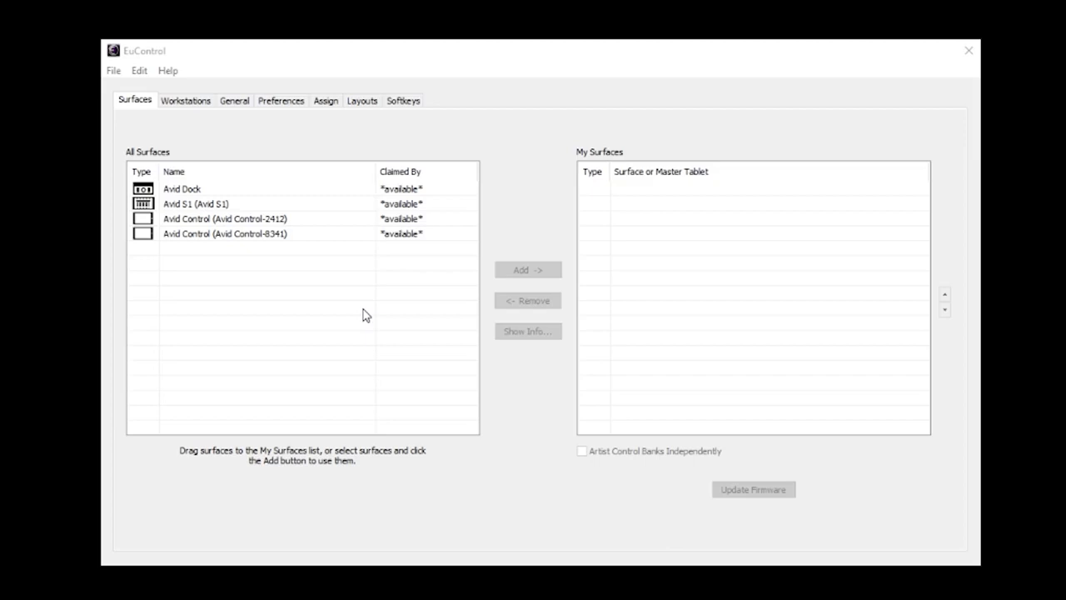
pyautogui.moveTo(258, 242)
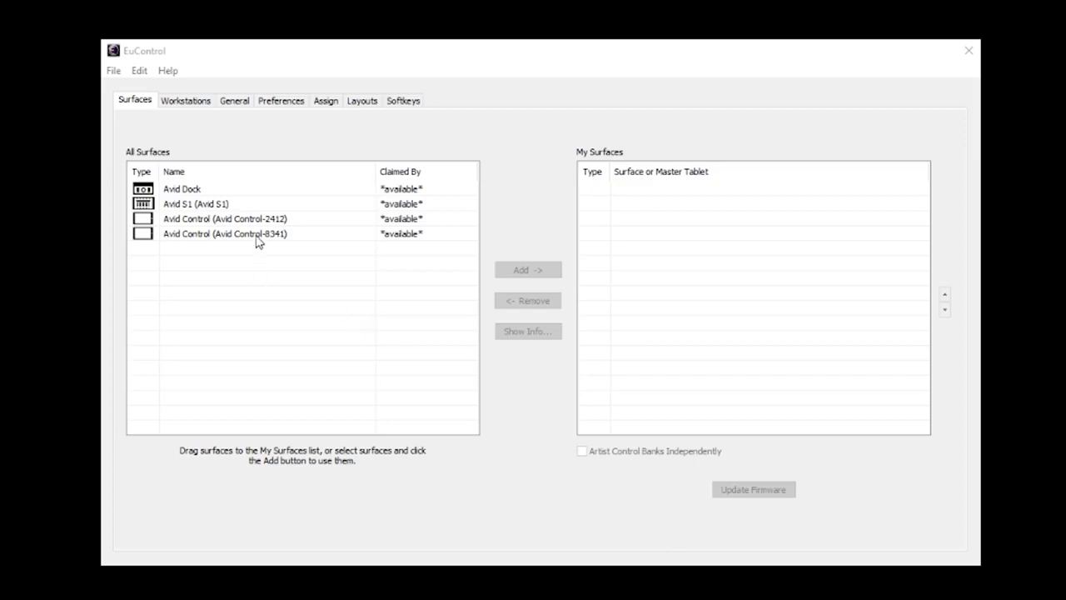
pyautogui.moveTo(298, 228)
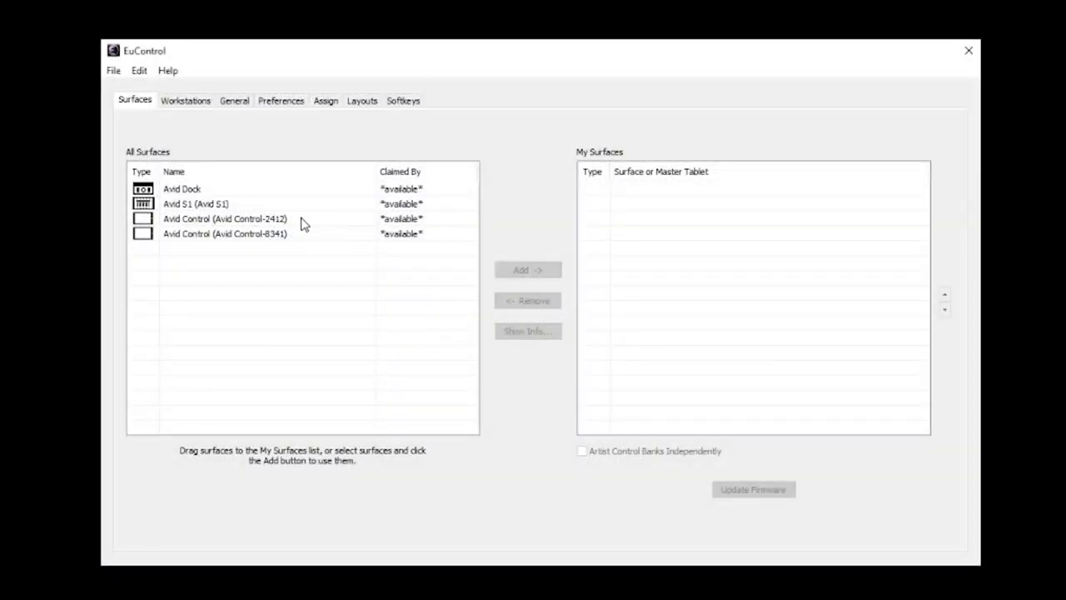
# Step: Add Avid Control-2412 to My Surfaces and rename it Avid Control-iPad
pyautogui.click(225, 218)
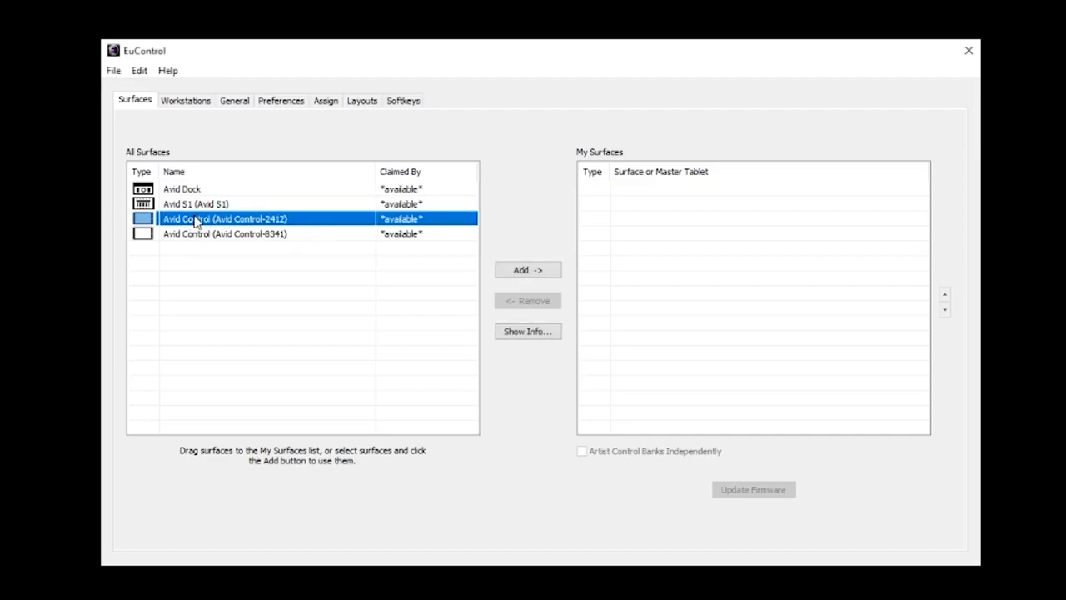
pyautogui.moveTo(608, 158)
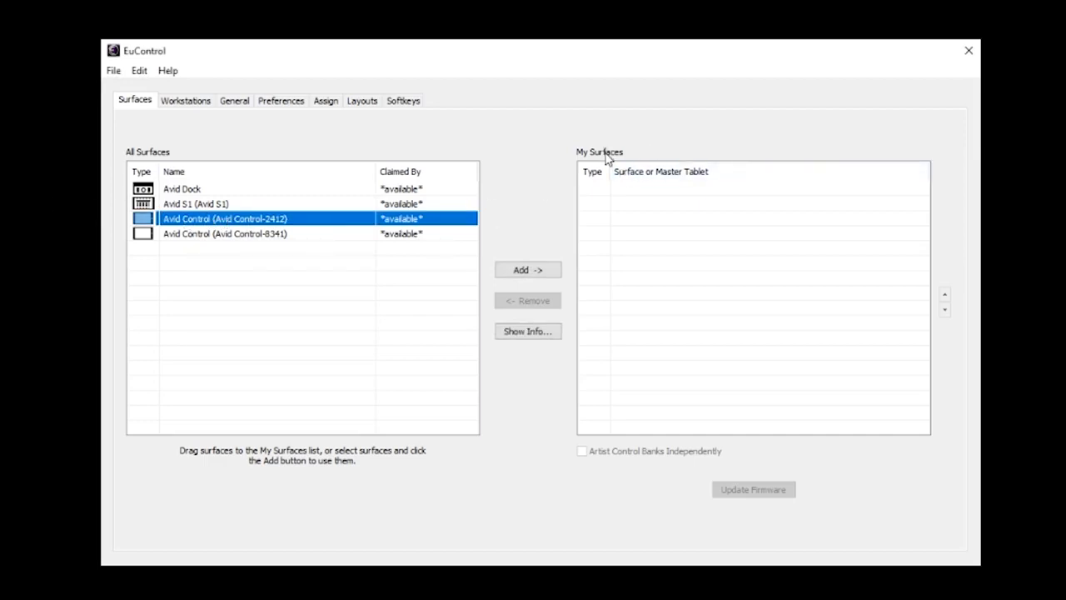
pyautogui.click(528, 269)
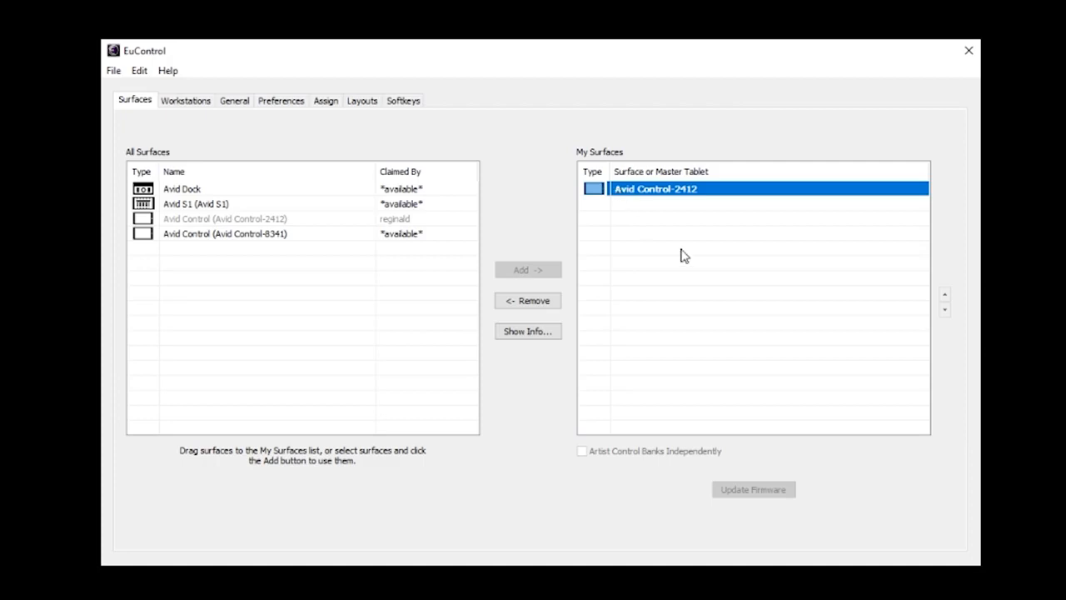
pyautogui.doubleClick(657, 188)
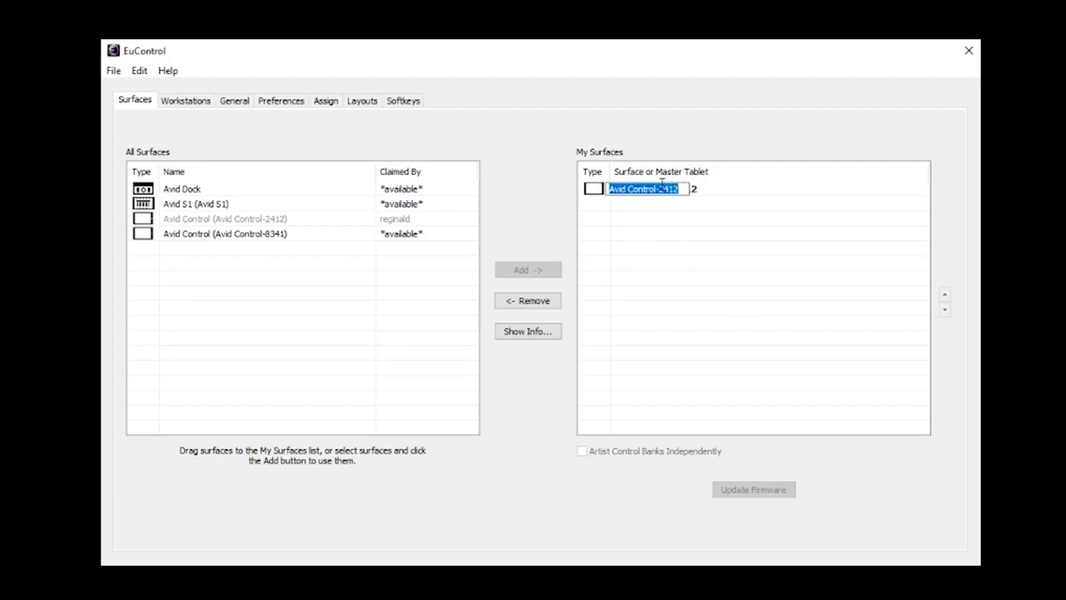
pyautogui.click(662, 188)
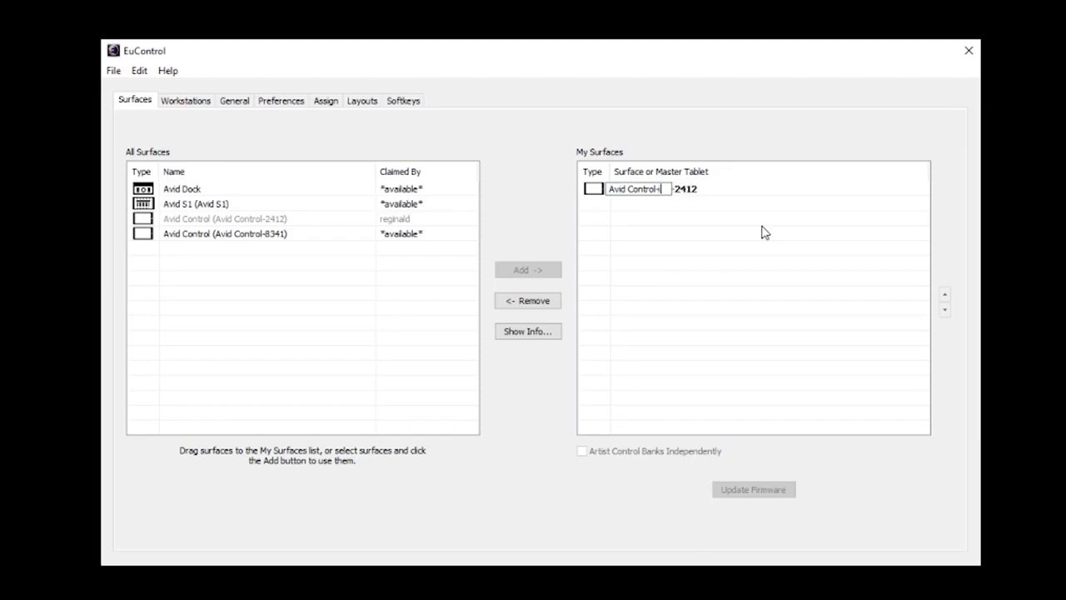
pyautogui.write('Pad')
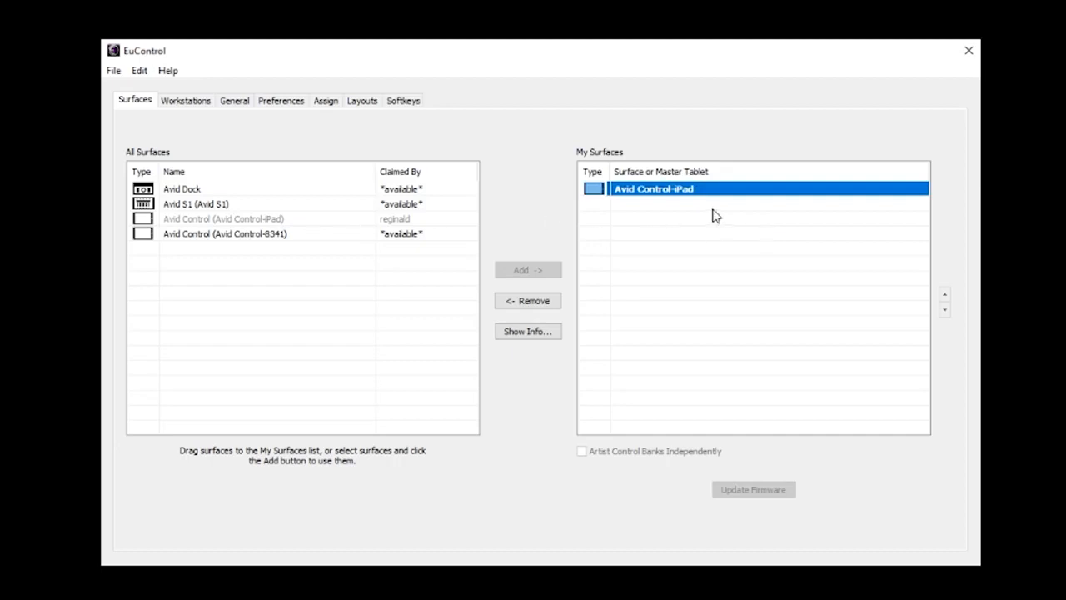
pyautogui.moveTo(706, 194)
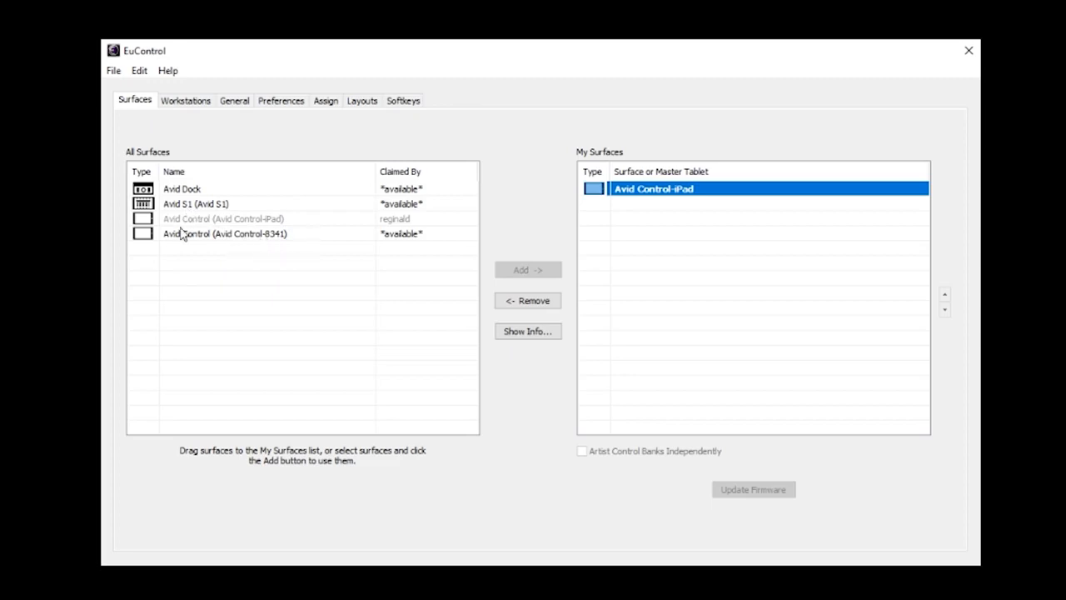
pyautogui.moveTo(233, 243)
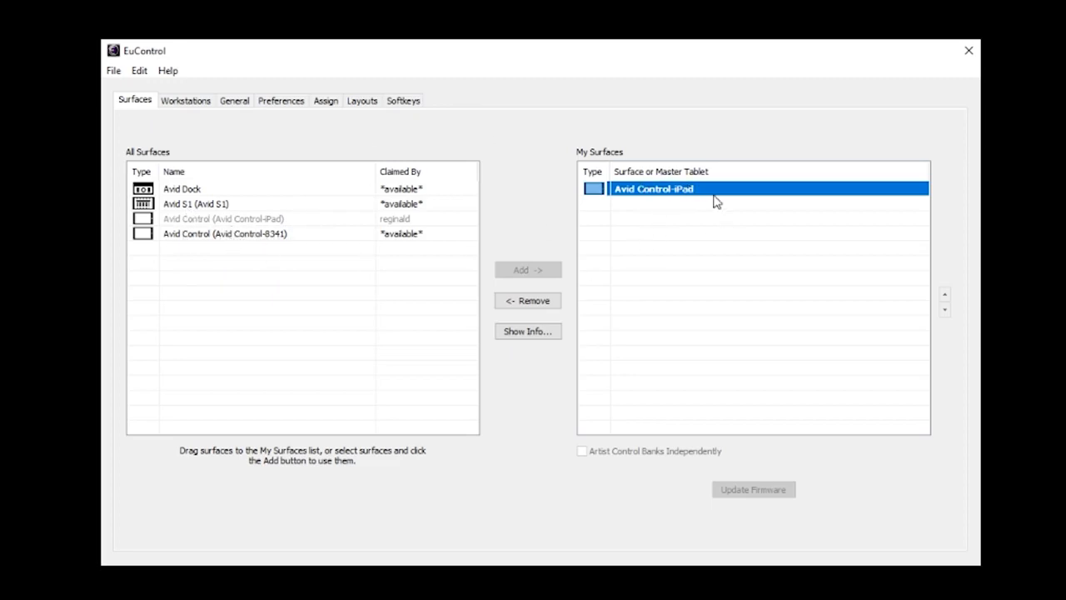
pyautogui.moveTo(652, 324)
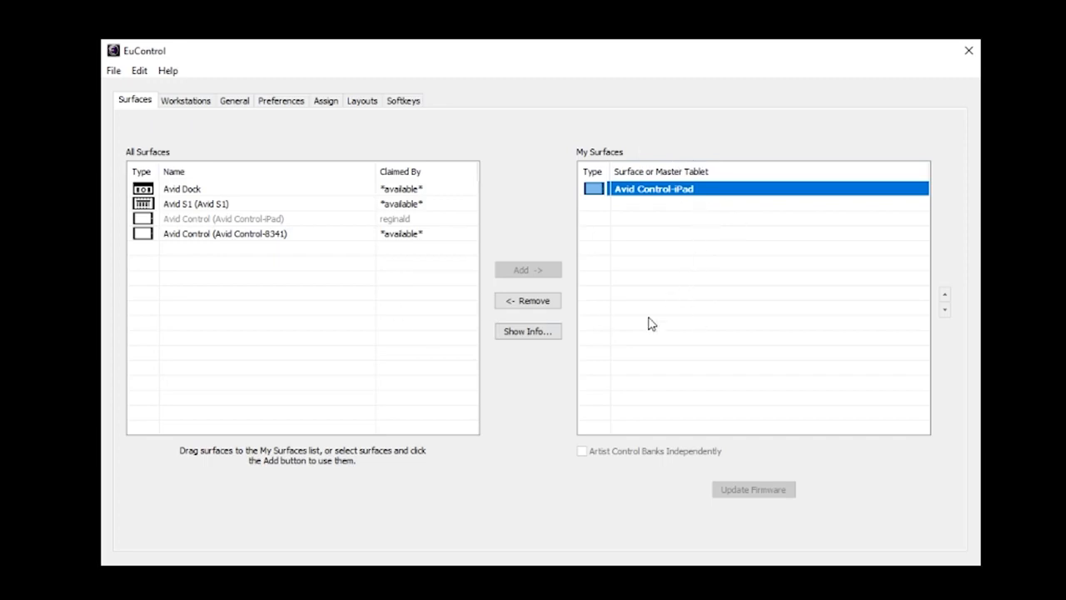
pyautogui.moveTo(720, 262)
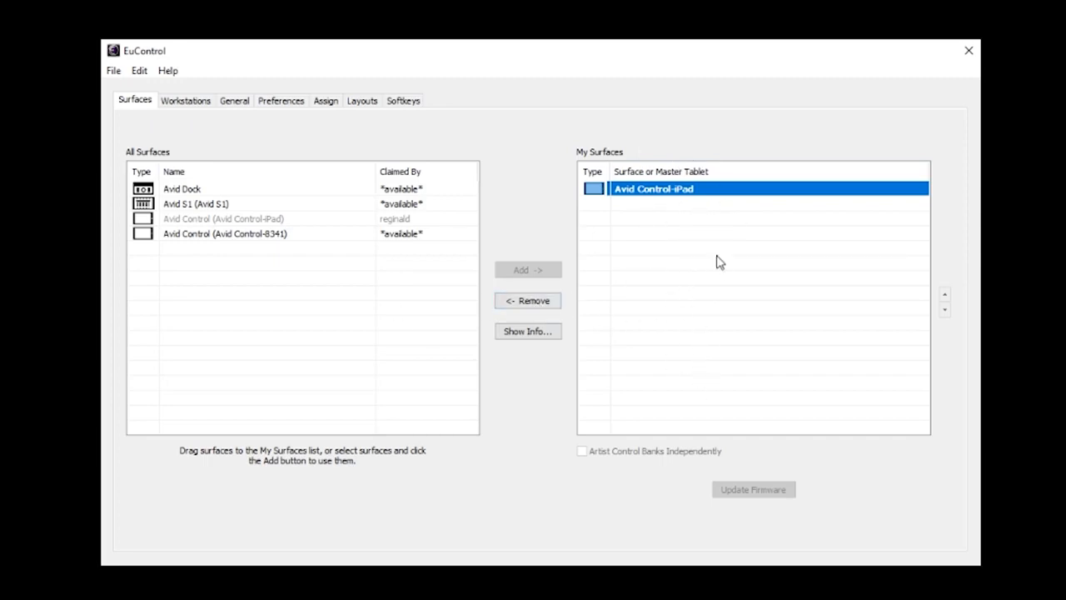
pyautogui.moveTo(683, 254)
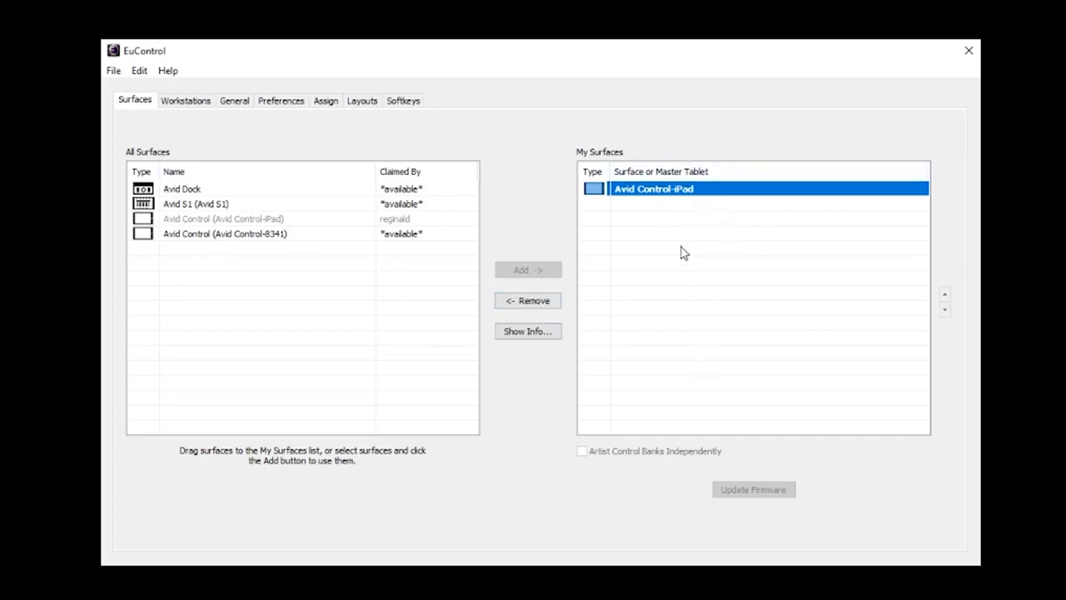
pyautogui.moveTo(527, 301)
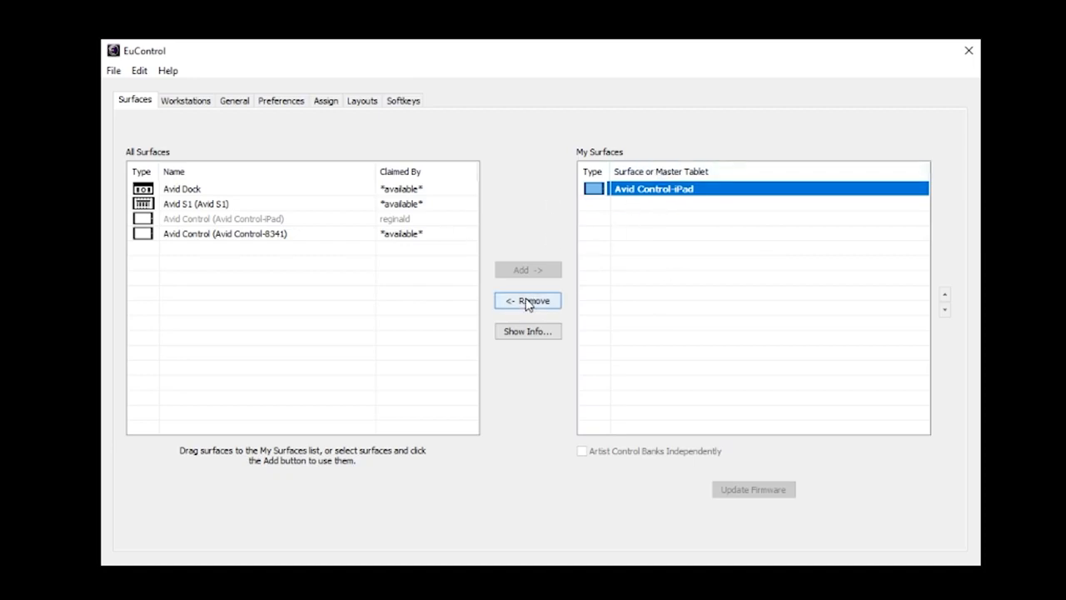
# Step: Swap the iPad surface out for Avid Control-8341 and begin renaming it FireHD
pyautogui.click(528, 301)
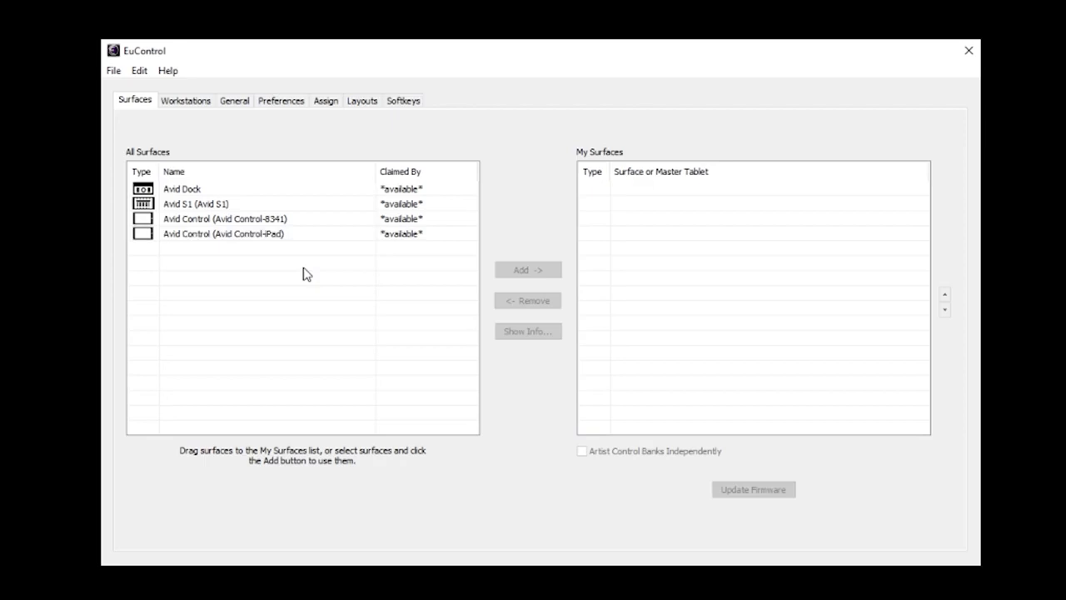
pyautogui.moveTo(287, 227)
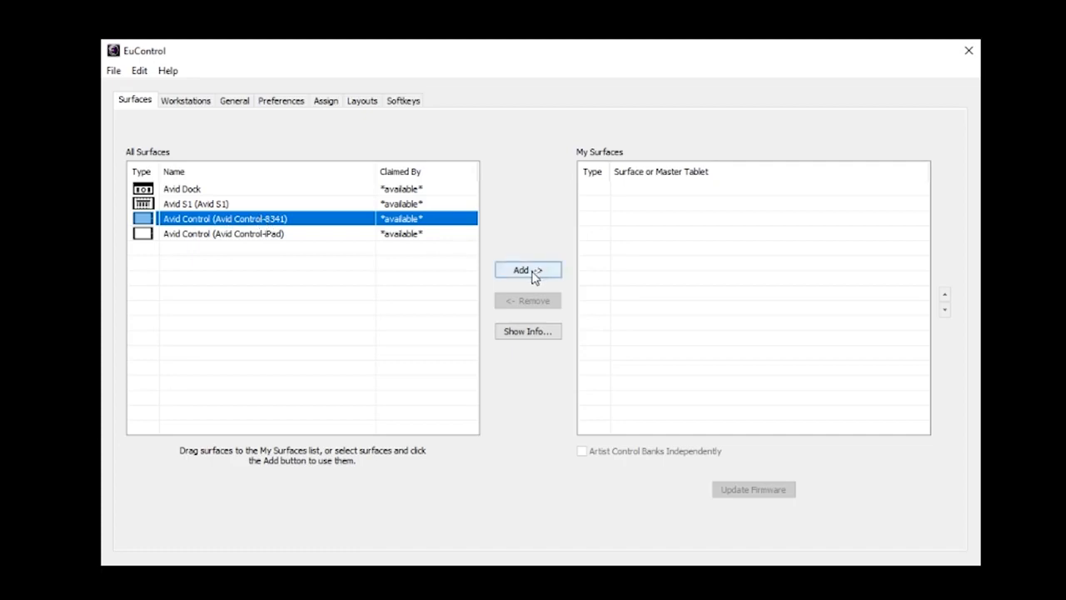
pyautogui.click(527, 269)
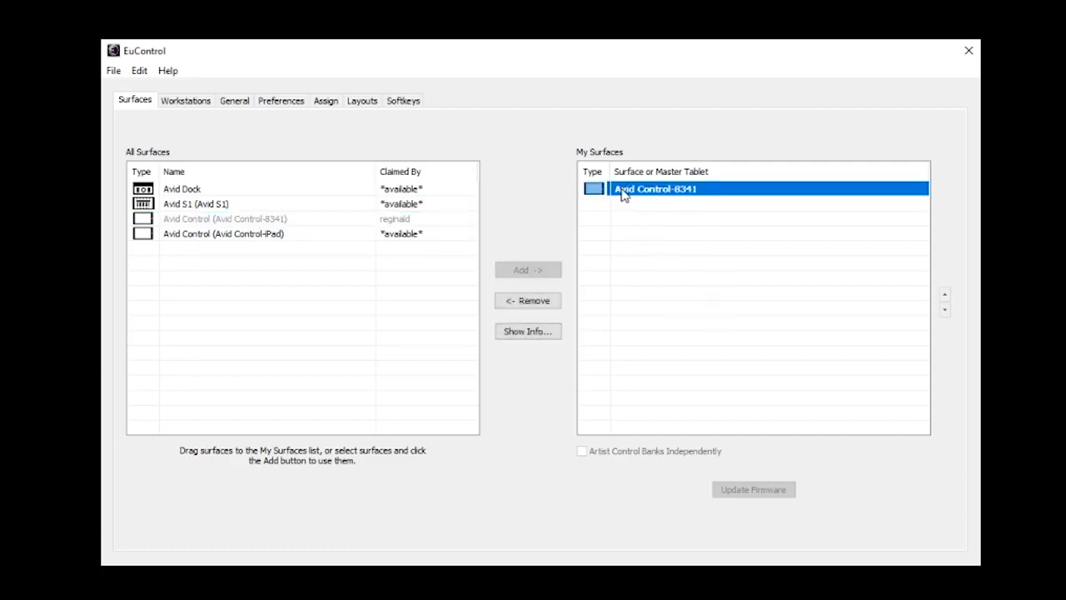
pyautogui.doubleClick(655, 188)
pyautogui.write('FireHD')
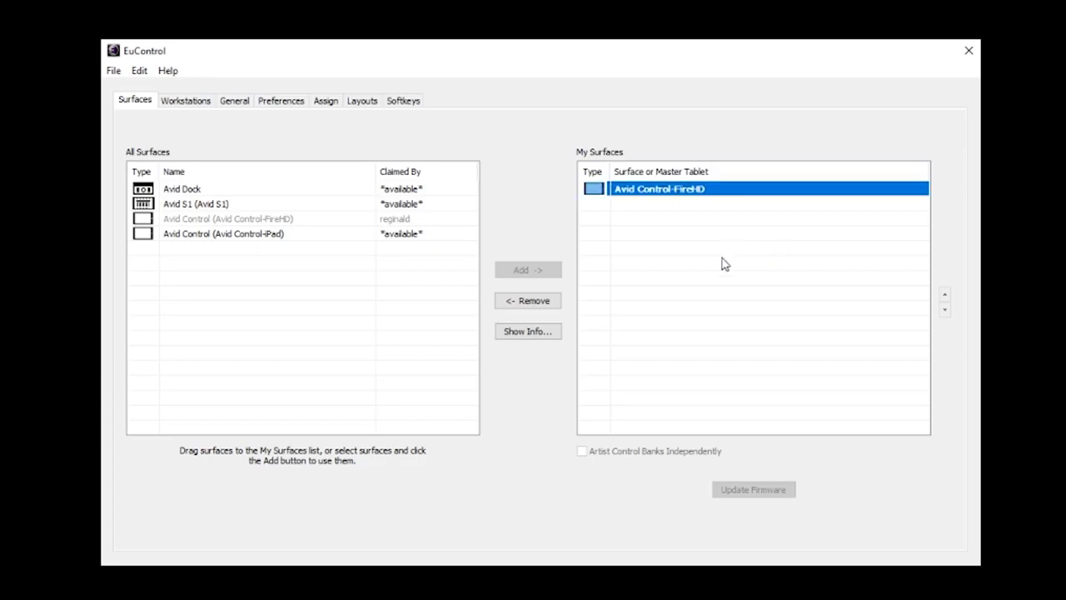
pyautogui.moveTo(528, 301)
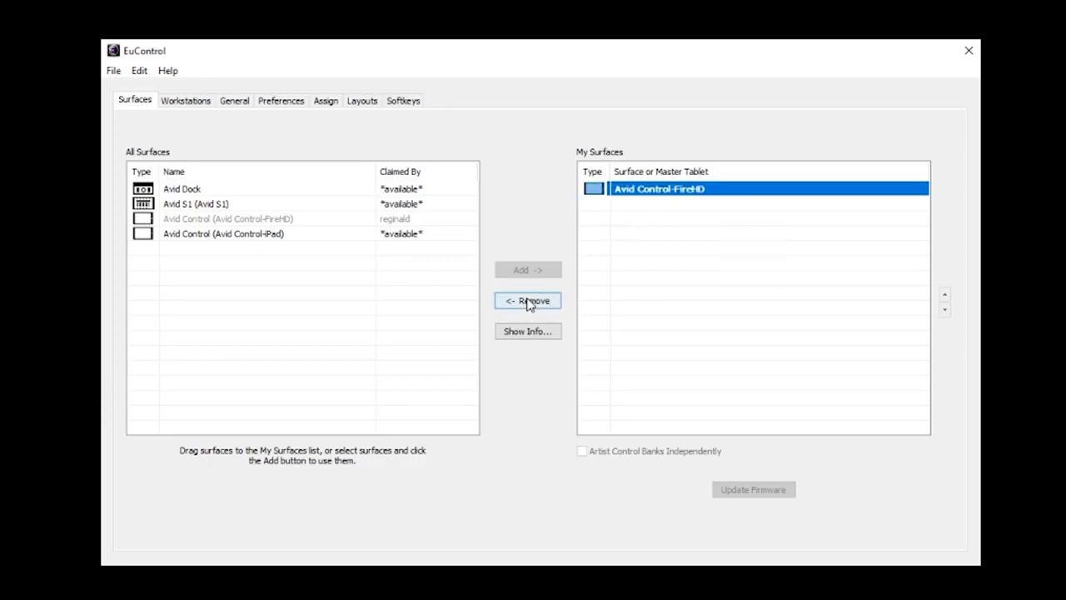
# Step: Remove Avid Control-FireHD from My Surfaces and select Avid S1 among available surfaces
pyautogui.click(529, 301)
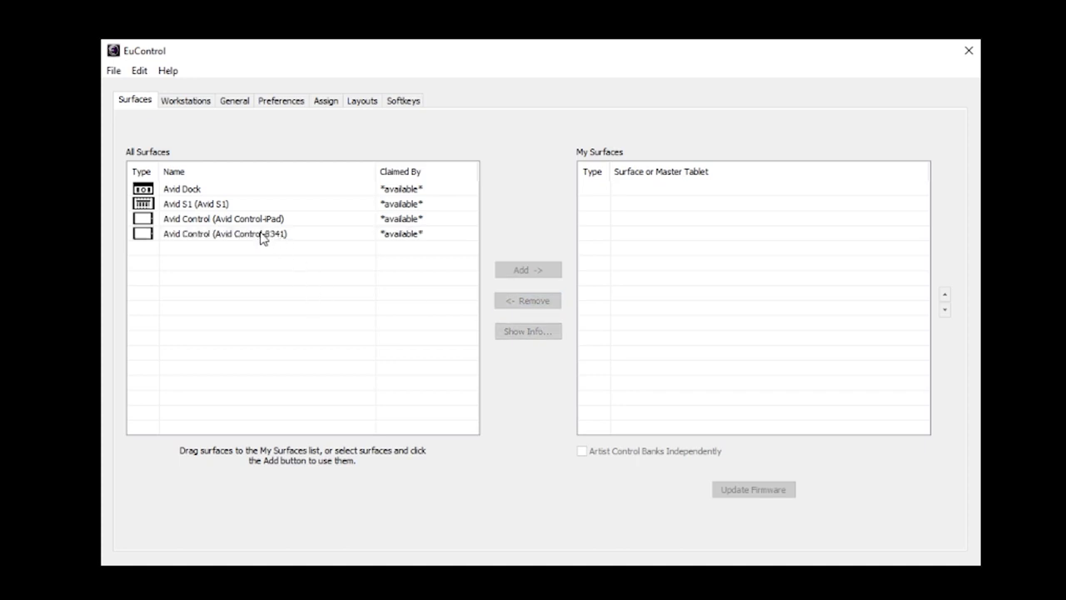
pyautogui.moveTo(142, 218)
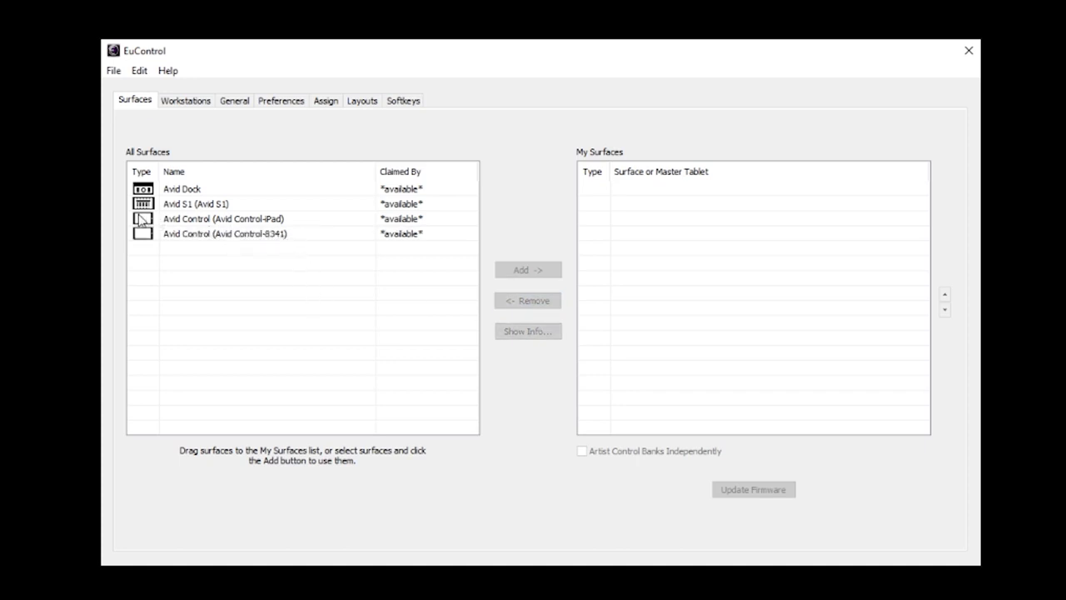
pyautogui.moveTo(276, 244)
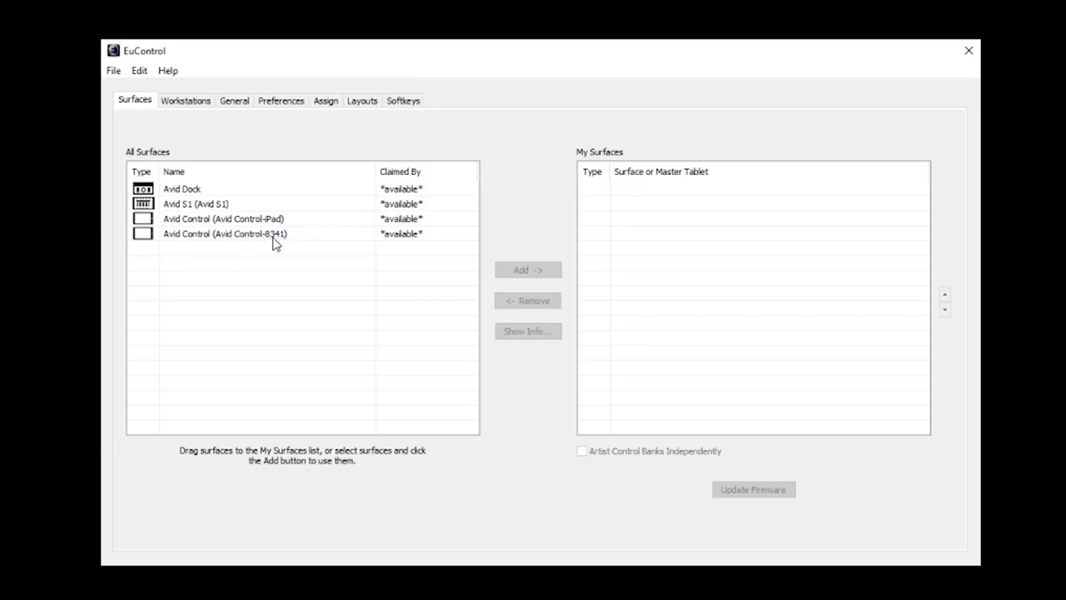
pyautogui.moveTo(737, 256)
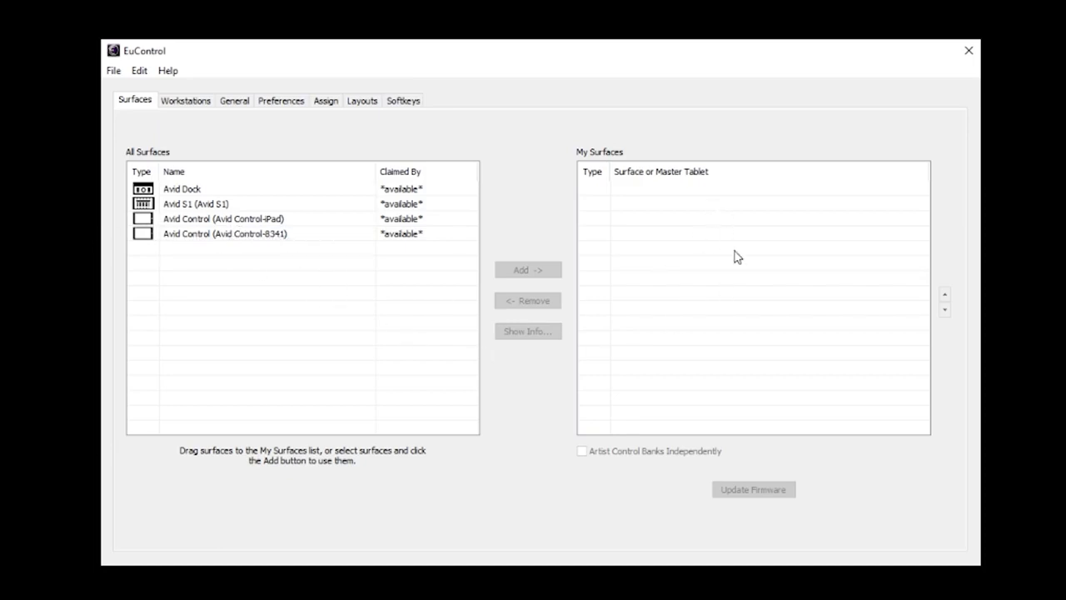
pyautogui.moveTo(745, 338)
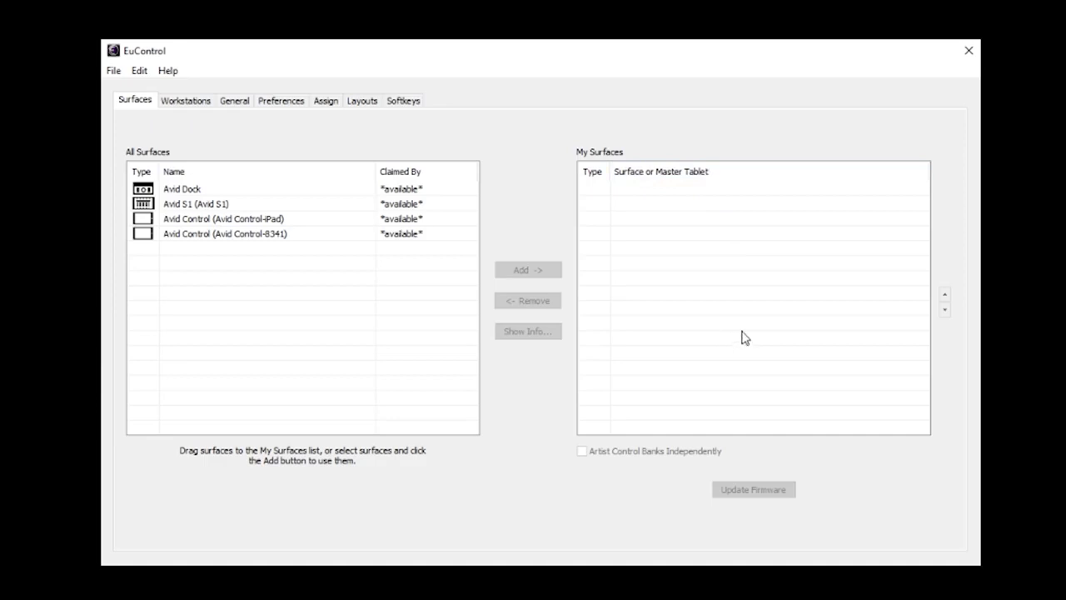
pyautogui.moveTo(658, 196)
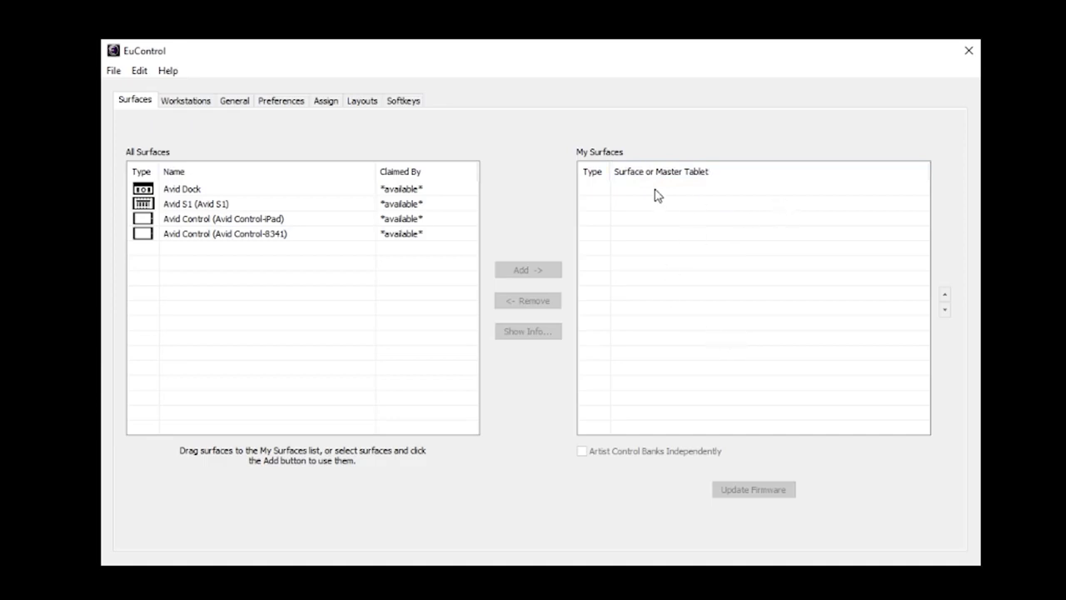
pyautogui.moveTo(283, 240)
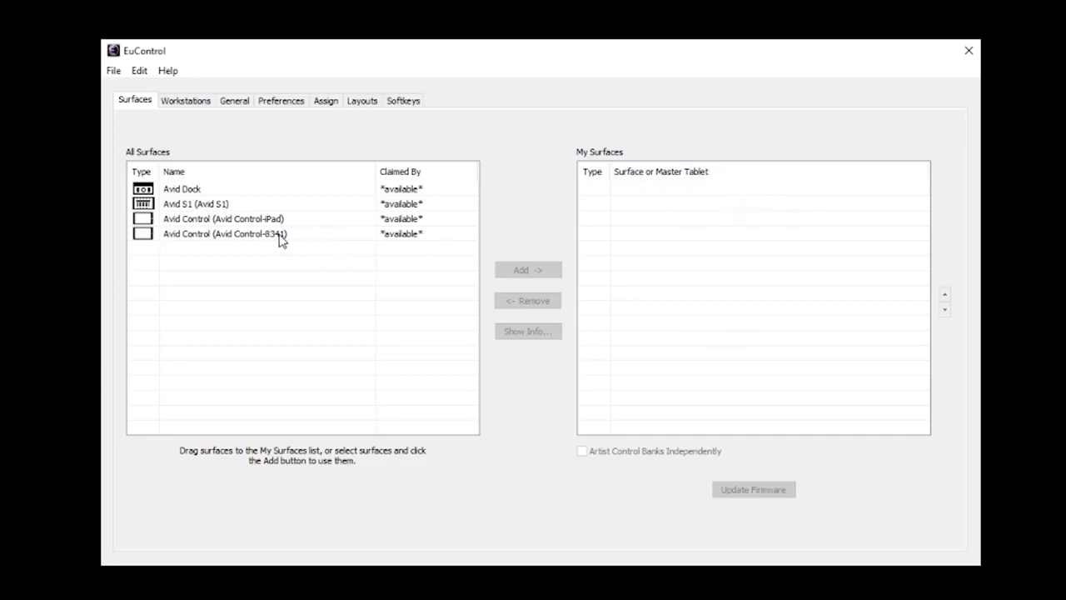
pyautogui.moveTo(310, 321)
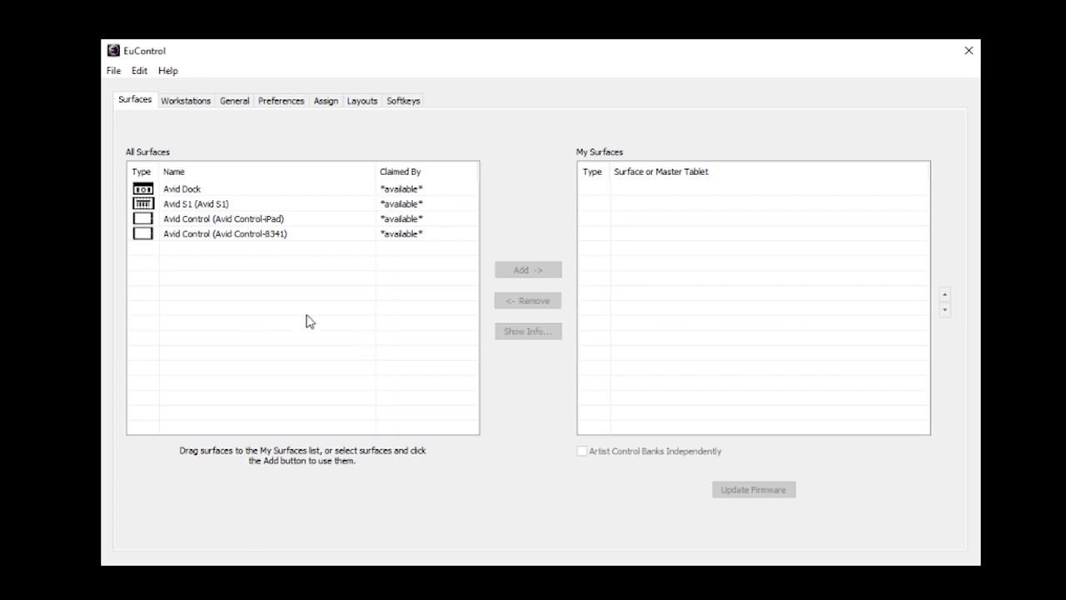
pyautogui.moveTo(173, 189)
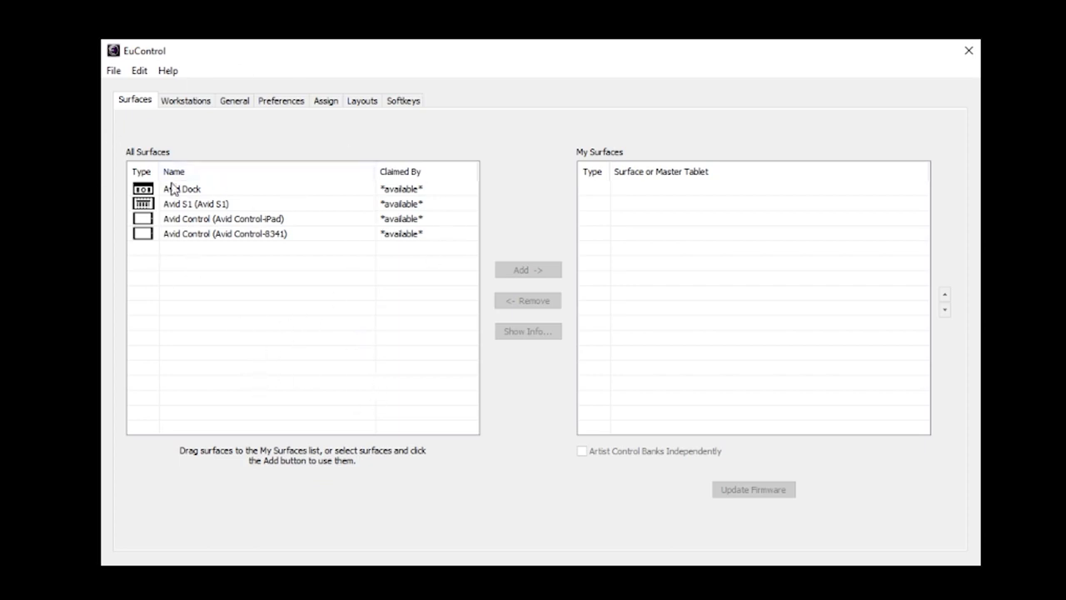
pyautogui.click(196, 203)
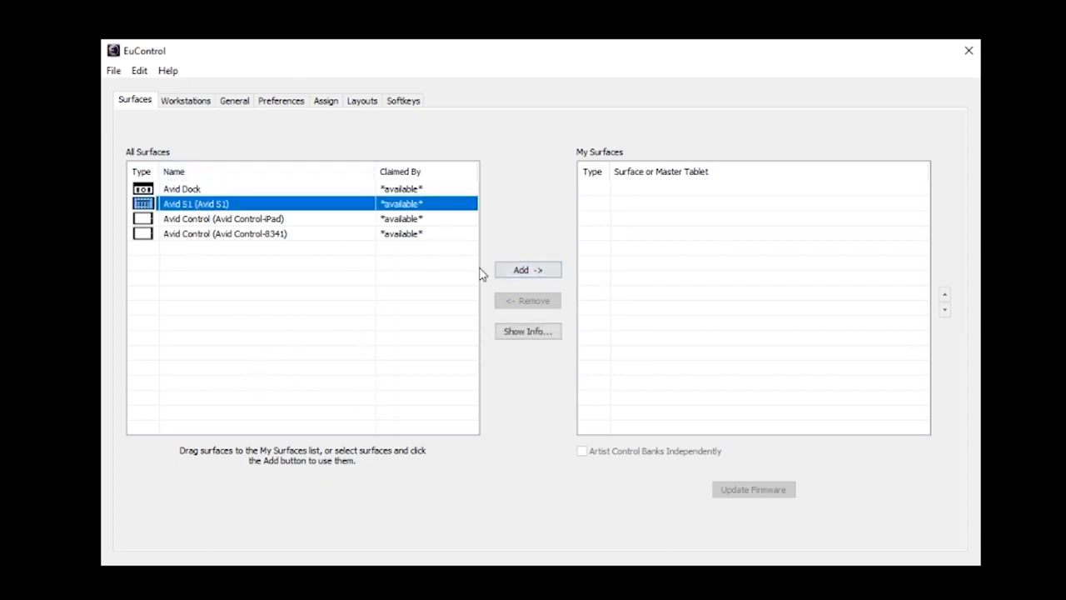
# Step: Add Avid S1 to My Surfaces with Avid Control-FireHD as its linked tablet
pyautogui.click(528, 269)
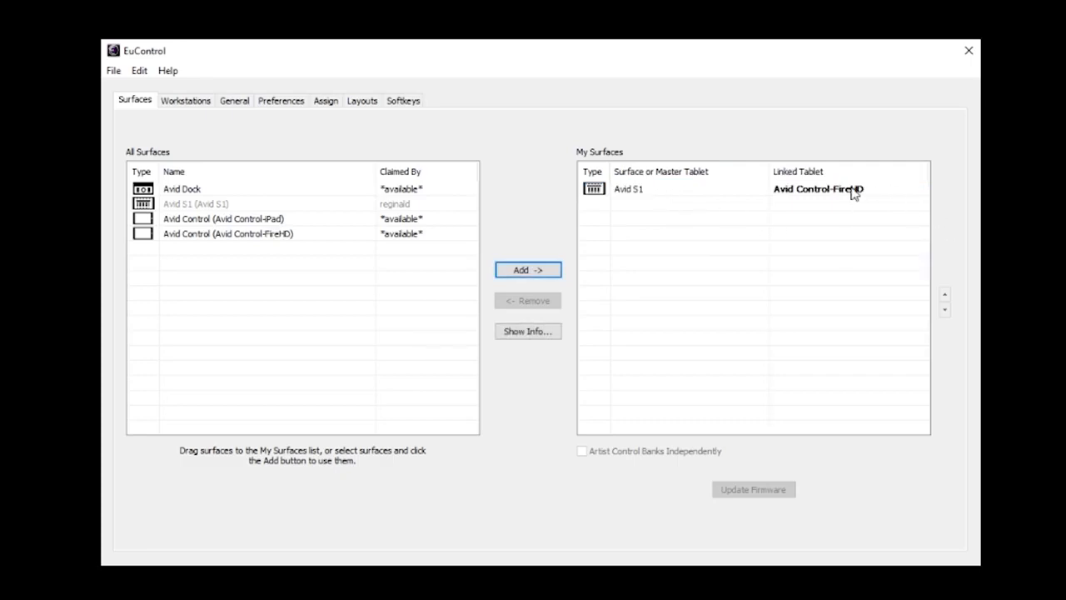
pyautogui.click(527, 269)
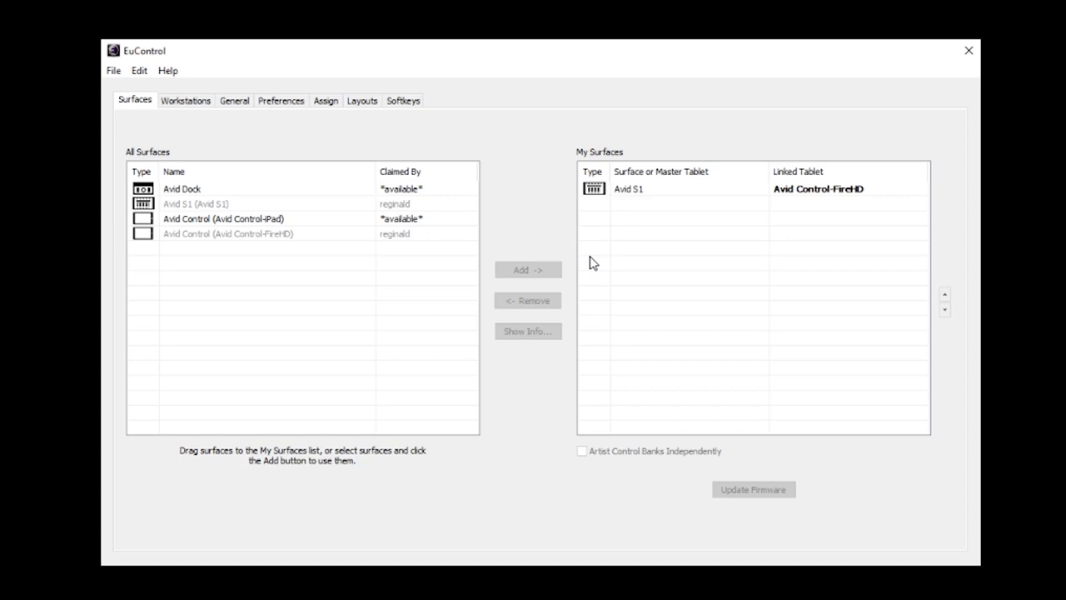
pyautogui.moveTo(284, 355)
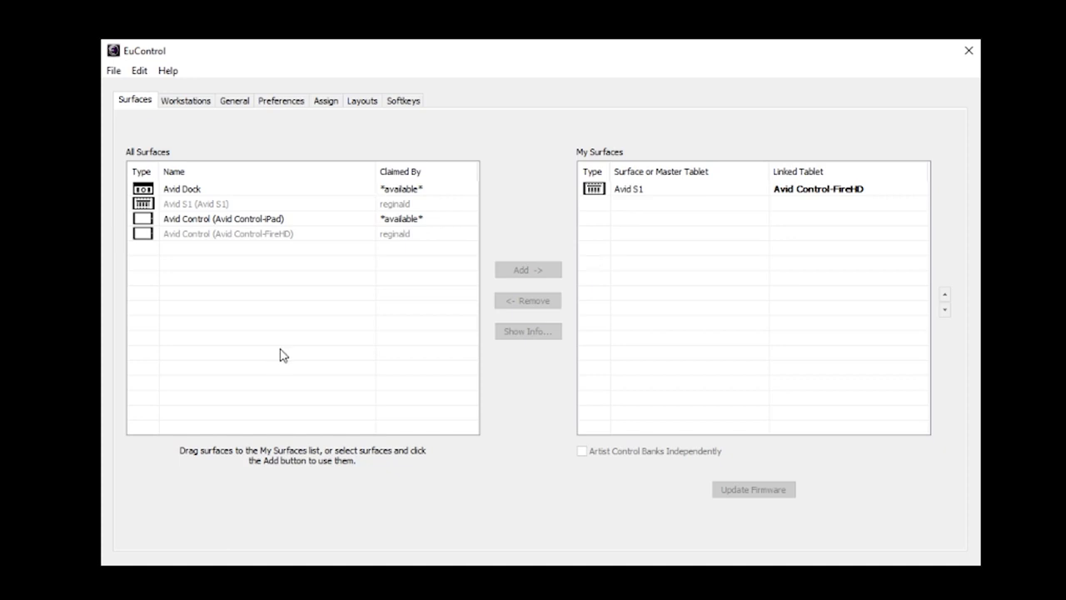